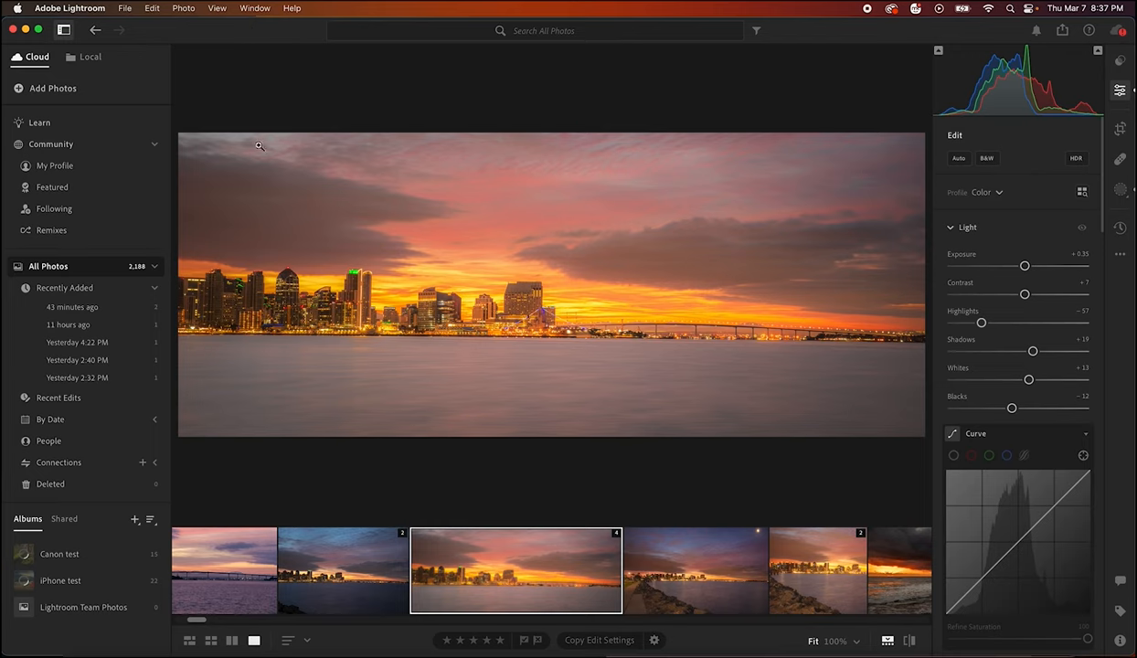
{"action": "mouse_move", "coordinate": [361, 349]}
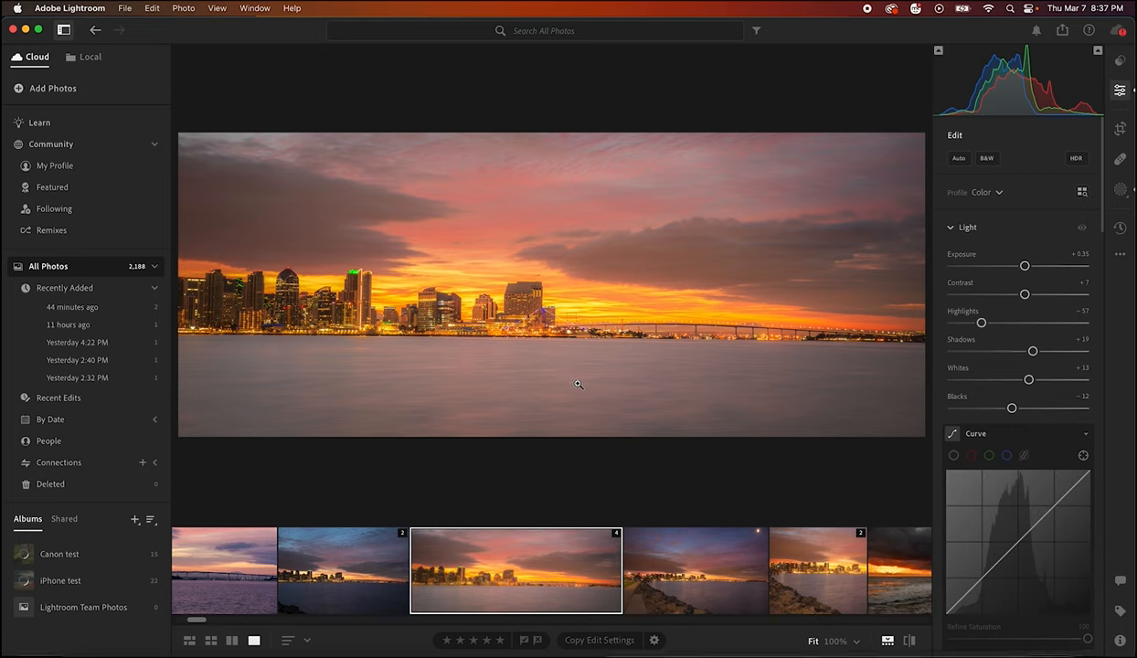
{"action": "mouse_move", "coordinate": [472, 414]}
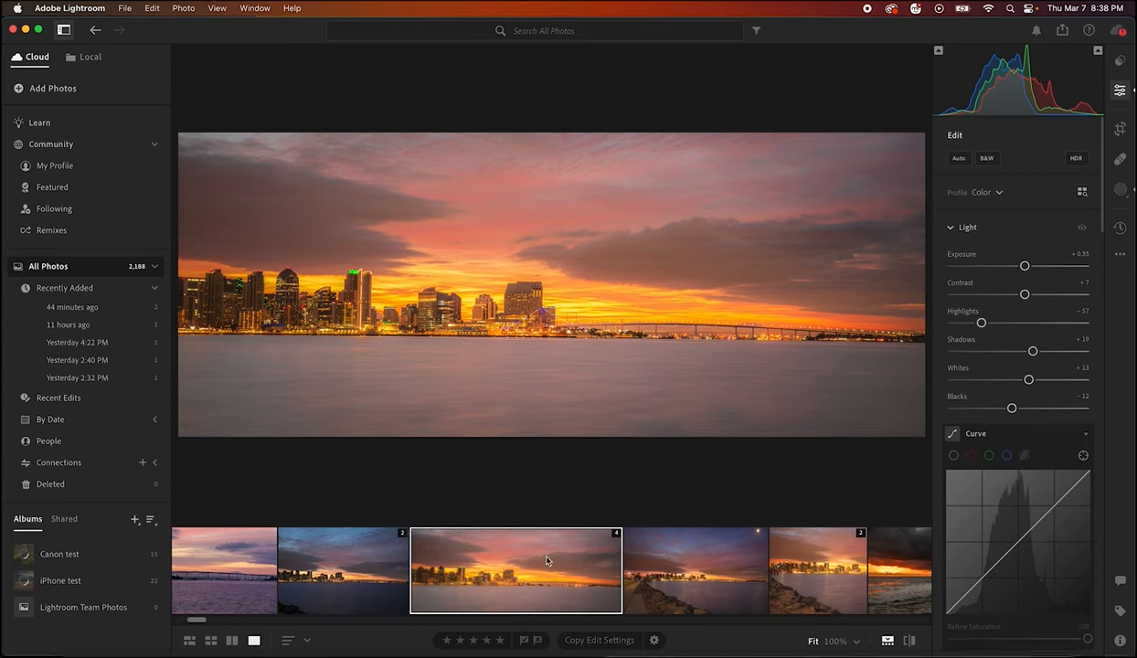
{"action": "mouse_move", "coordinate": [569, 498]}
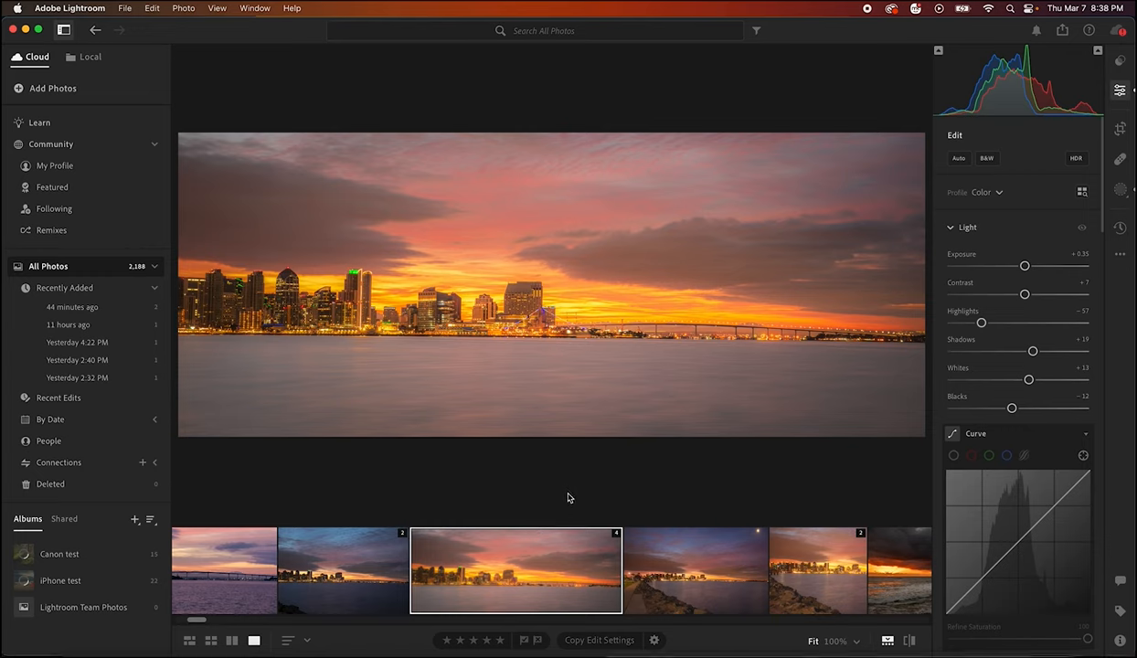
{"action": "mouse_move", "coordinate": [342, 338]}
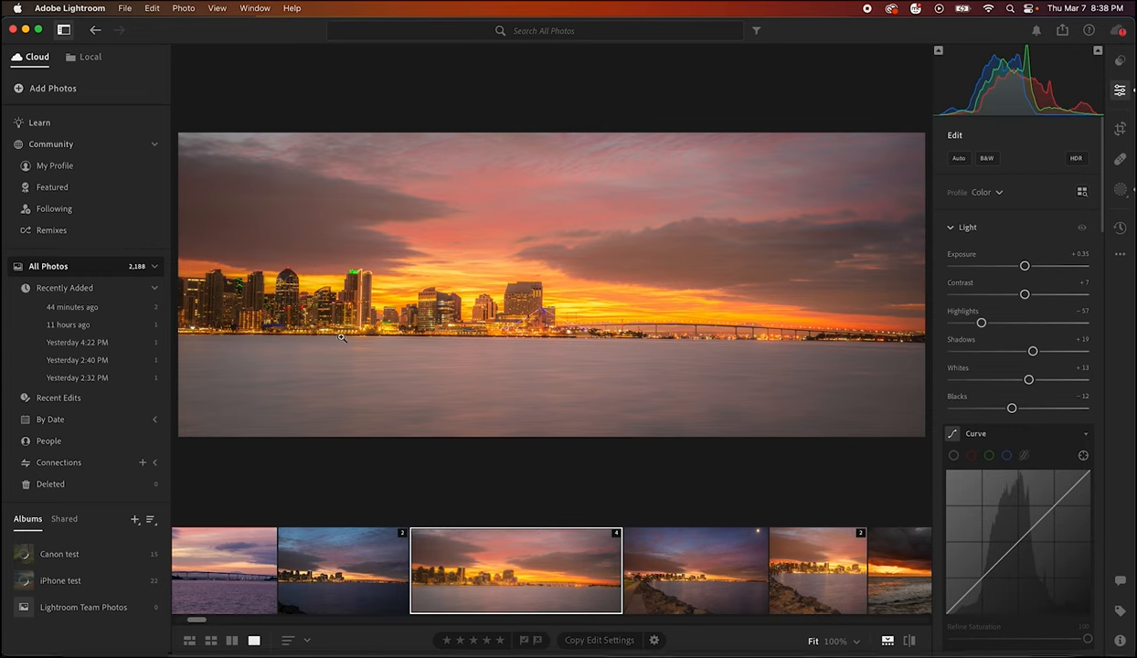
{"action": "mouse_move", "coordinate": [586, 368]}
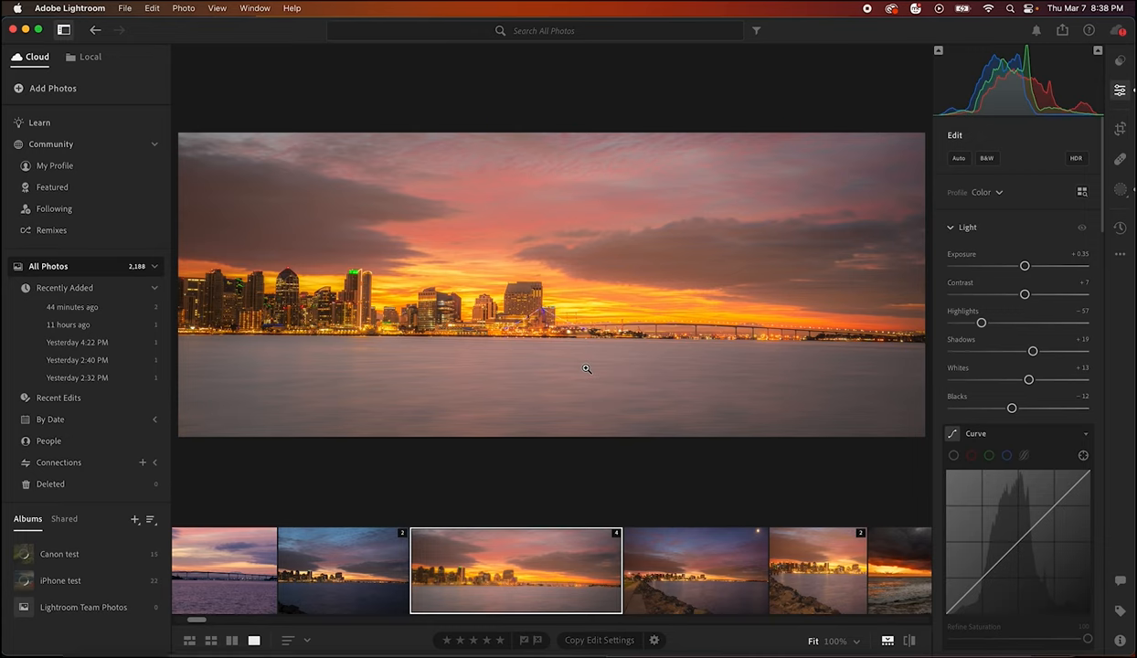
{"action": "mouse_move", "coordinate": [610, 387]}
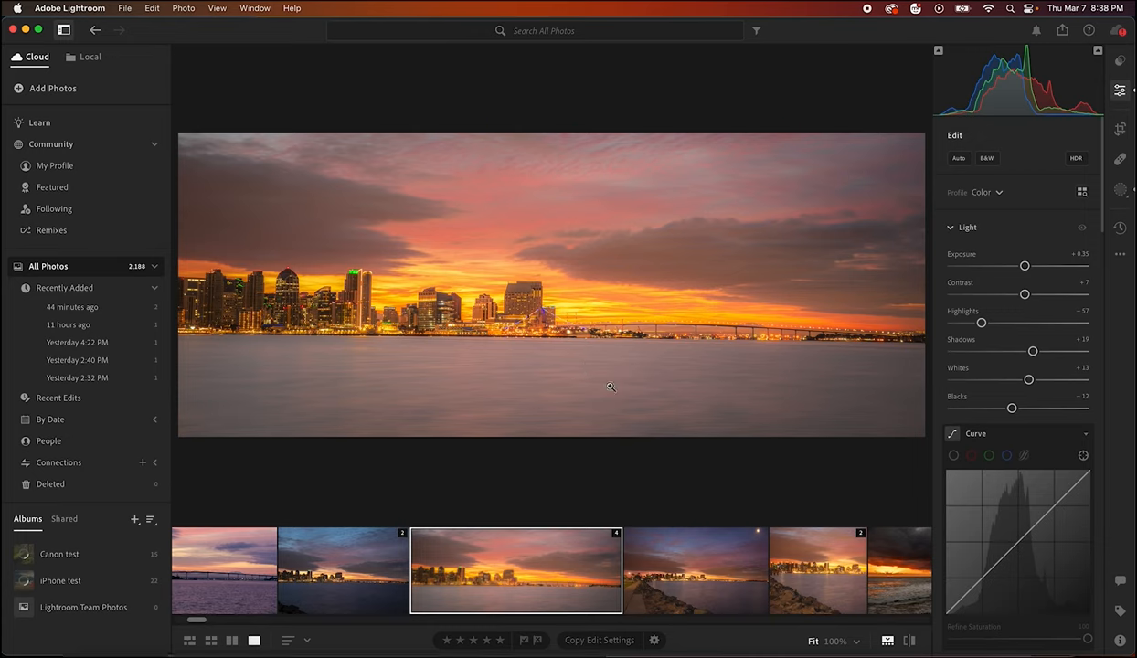
{"action": "mouse_move", "coordinate": [570, 429]}
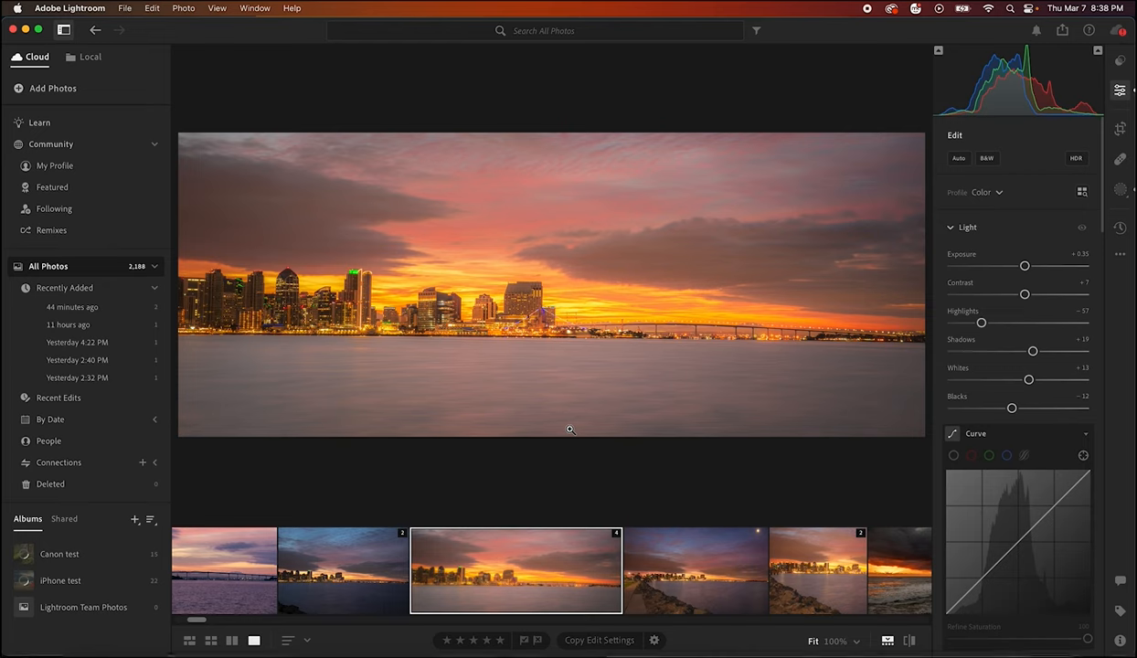
{"action": "mouse_move", "coordinate": [524, 563]}
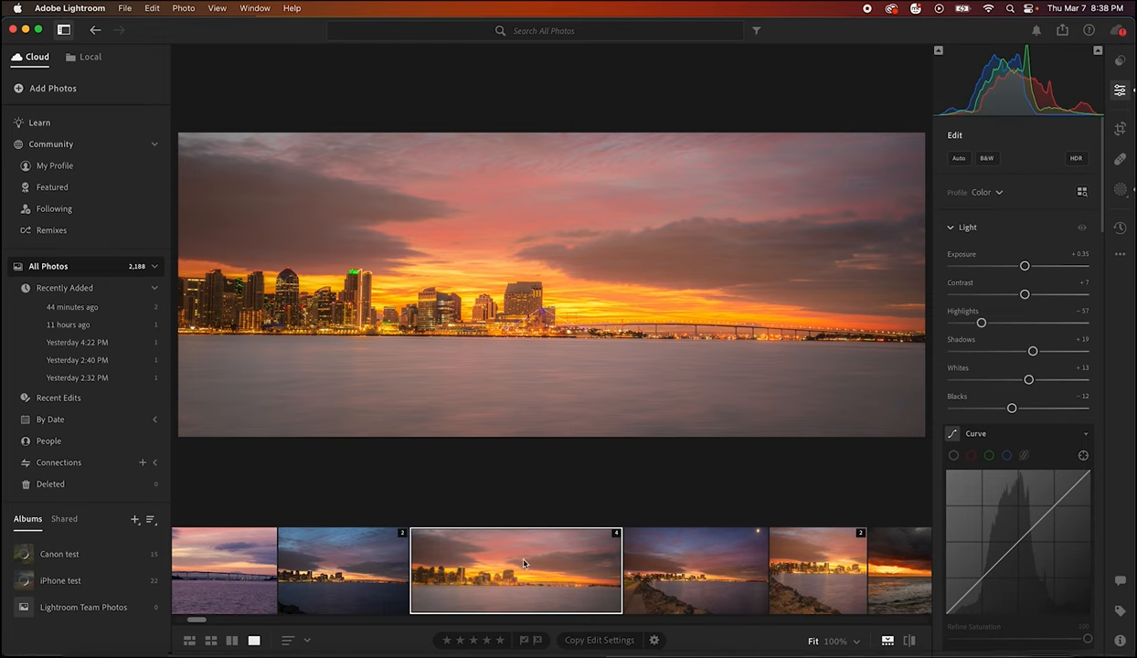
Send the San Diego skyline photo from Lightroom to Photoshop via Edit in Photoshop.
{"action": "right_click", "coordinate": [516, 571]}
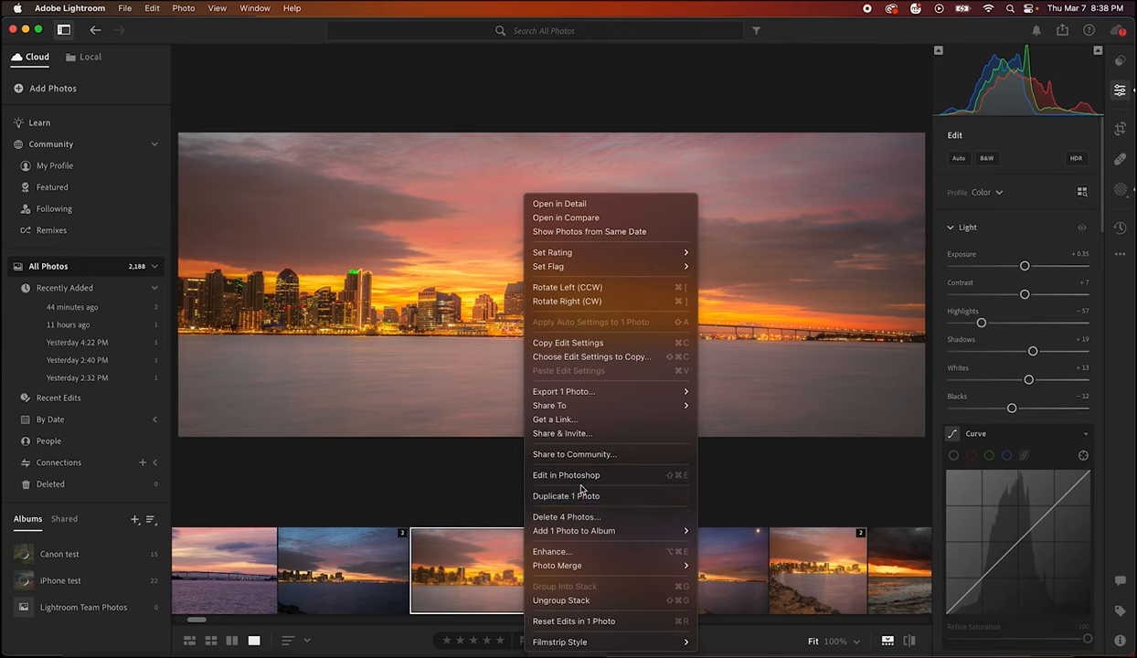
{"action": "left_click", "coordinate": [566, 475]}
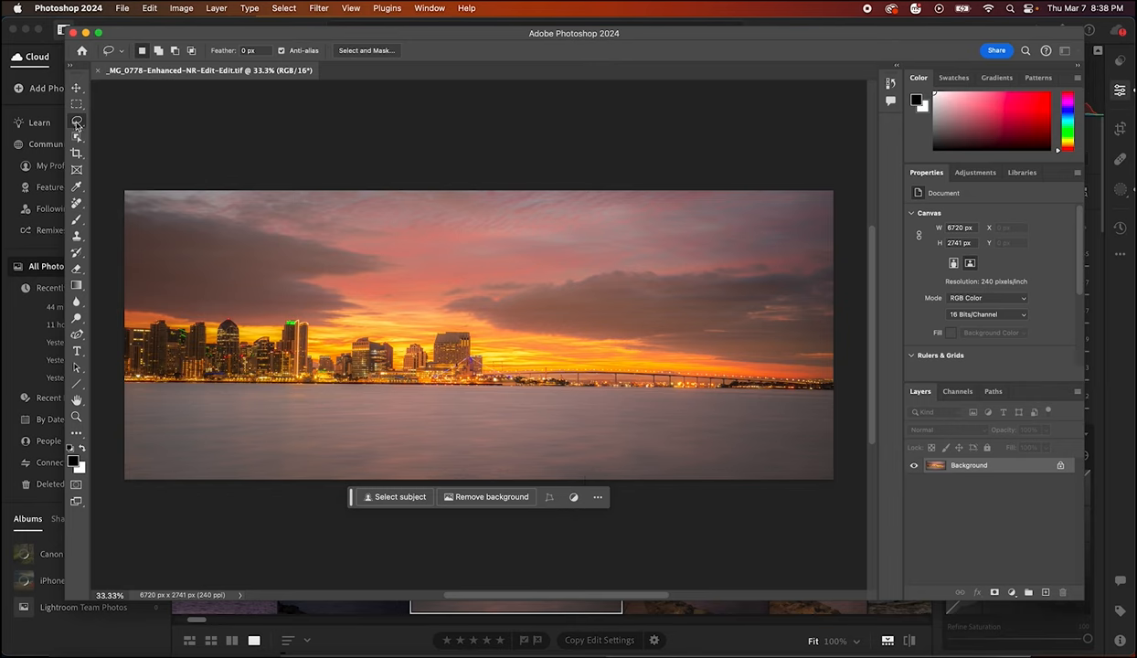
{"action": "mouse_move", "coordinate": [76, 123]}
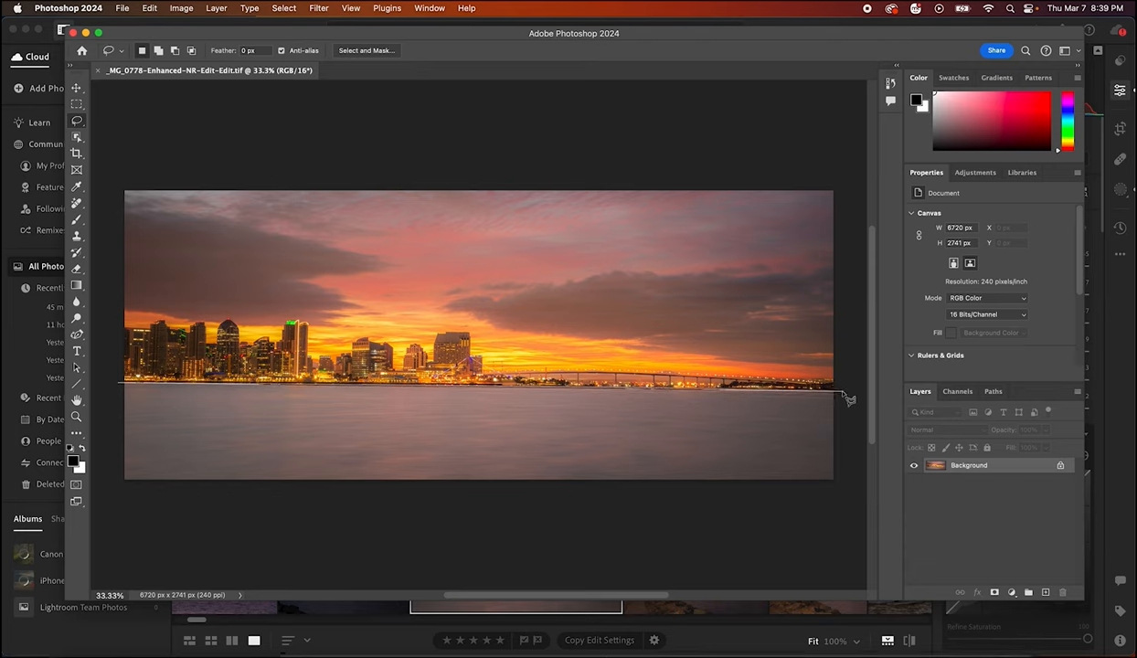
{"action": "mouse_move", "coordinate": [850, 401]}
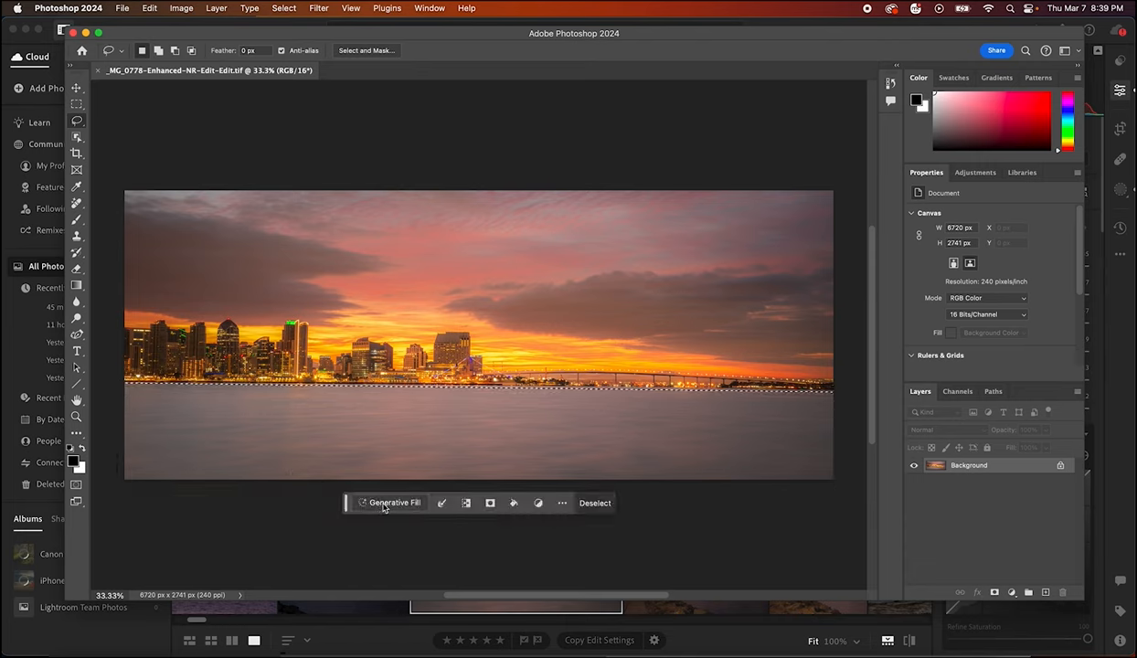
{"action": "mouse_move", "coordinate": [413, 516]}
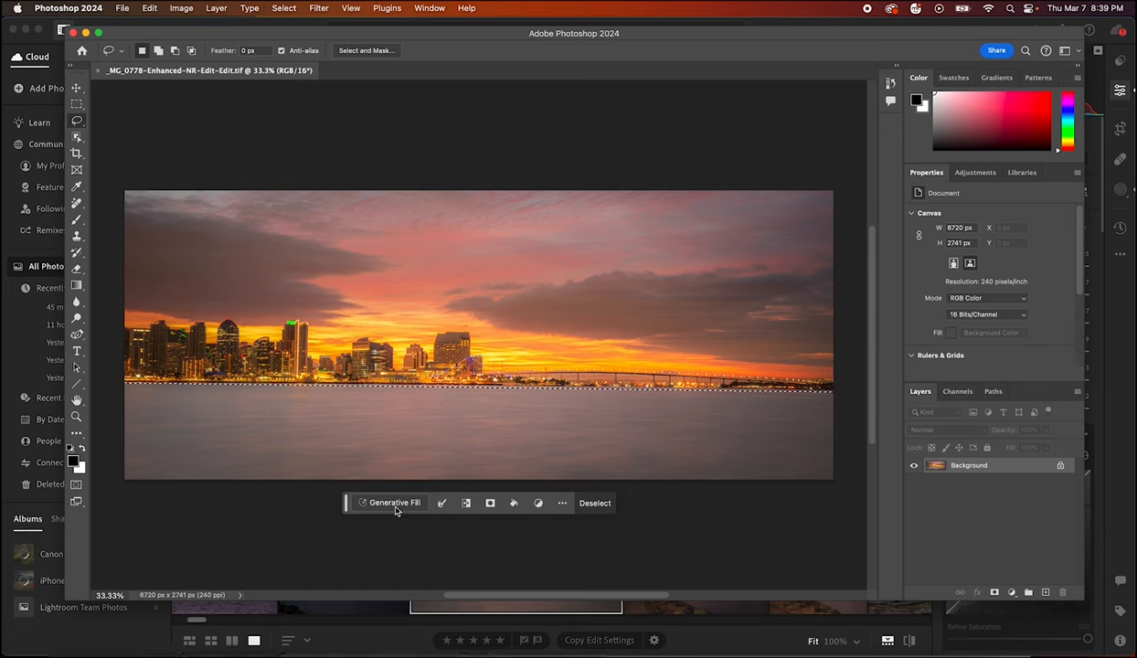
Generate a fill of the selected water with the prompt 'reflect sky in water'.
{"action": "left_click", "coordinate": [393, 503]}
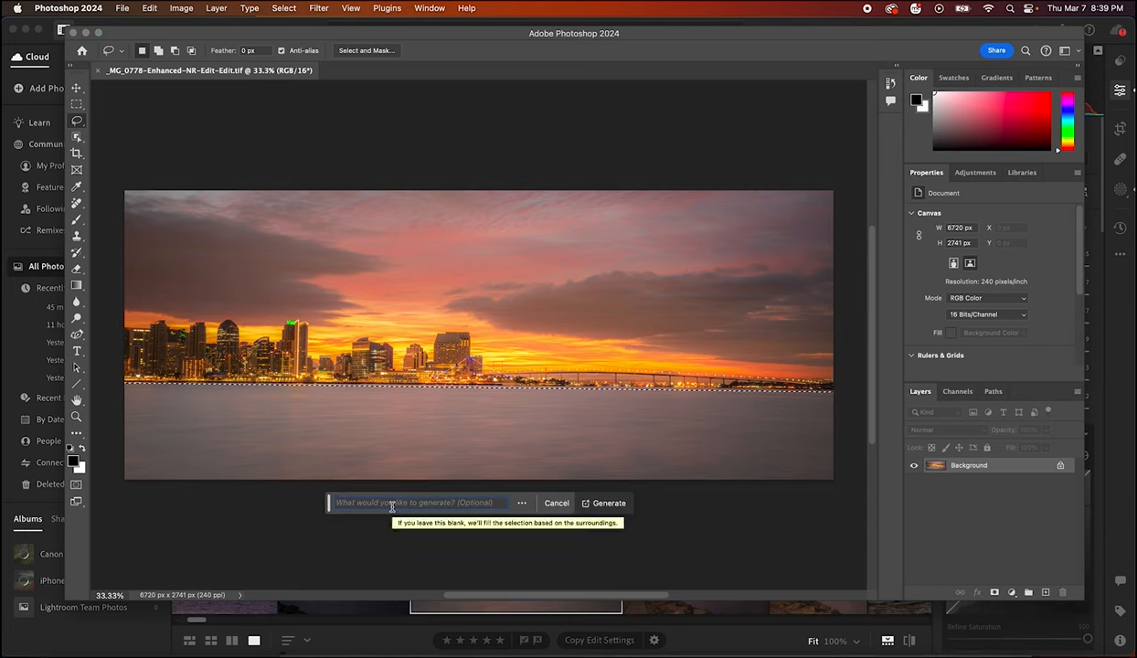
{"action": "type", "text": "reflect sky in"}
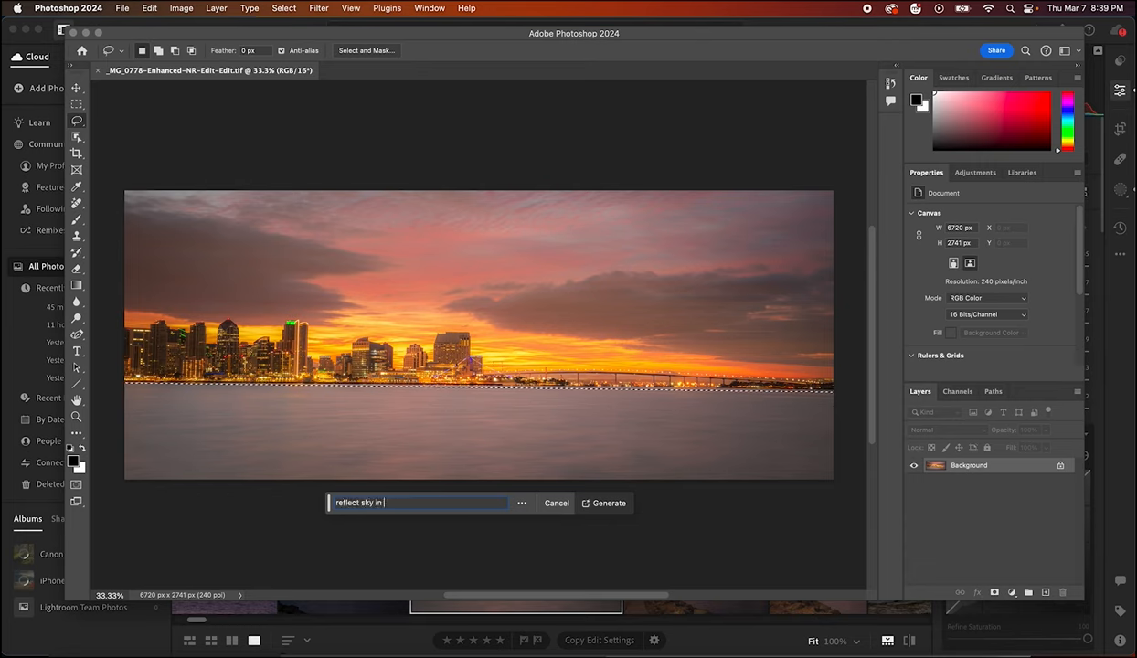
{"action": "type", "text": "water"}
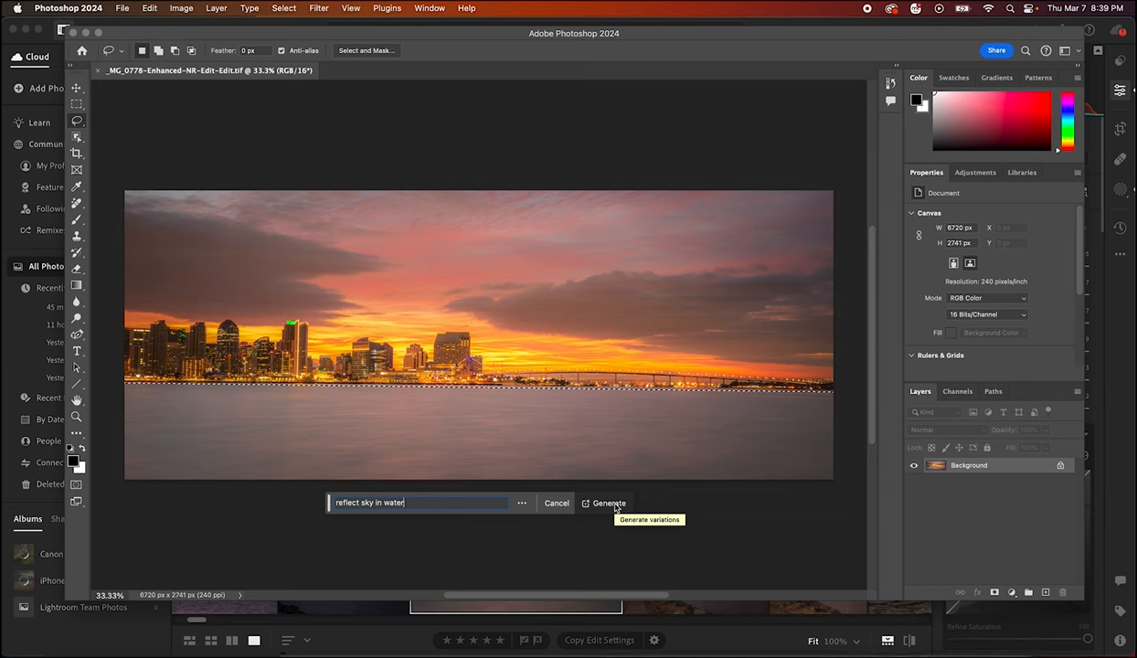
{"action": "left_click", "coordinate": [609, 502]}
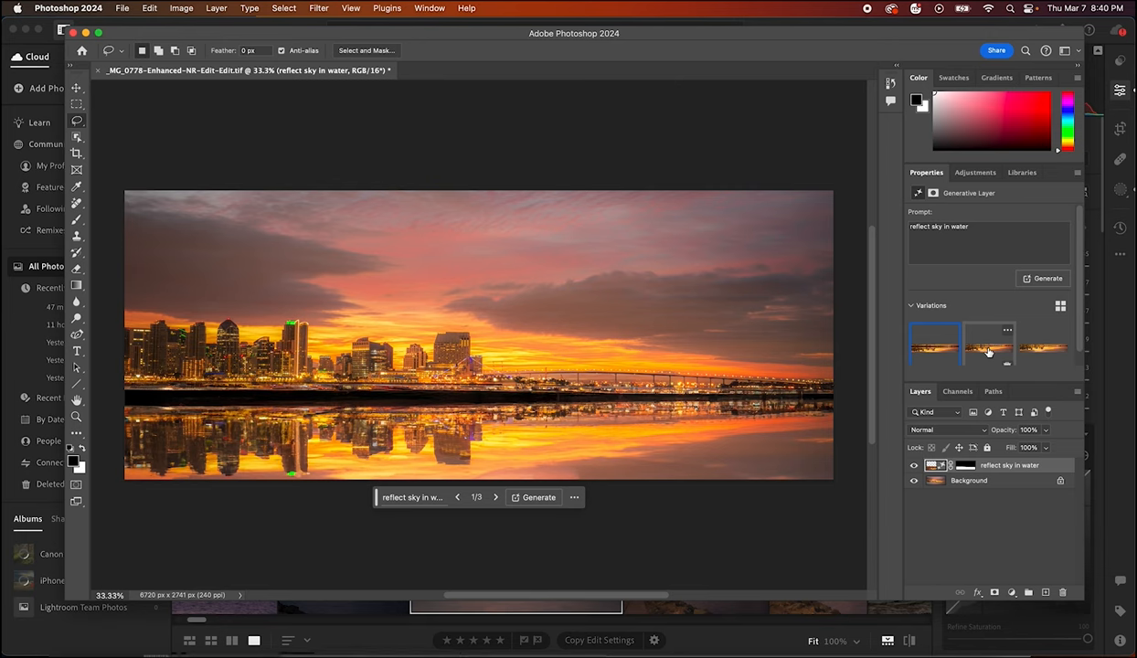
Compare the three generated reflection variations and apply the third, cleaner mirrored skyline.
{"action": "left_click", "coordinate": [990, 346]}
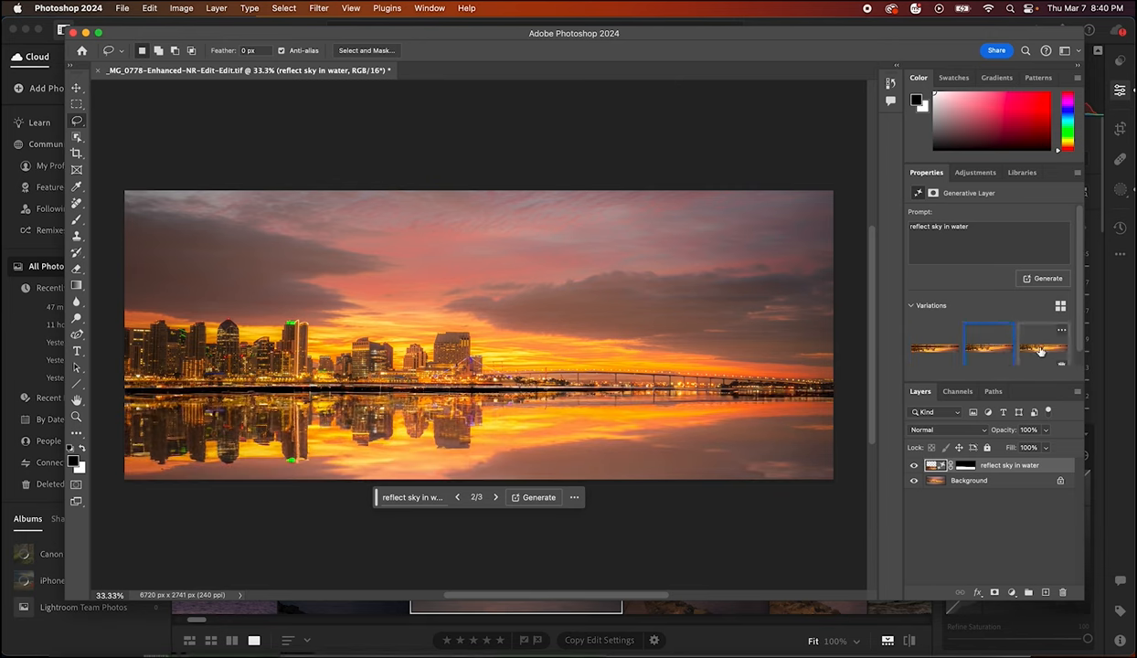
{"action": "left_click", "coordinate": [1042, 348]}
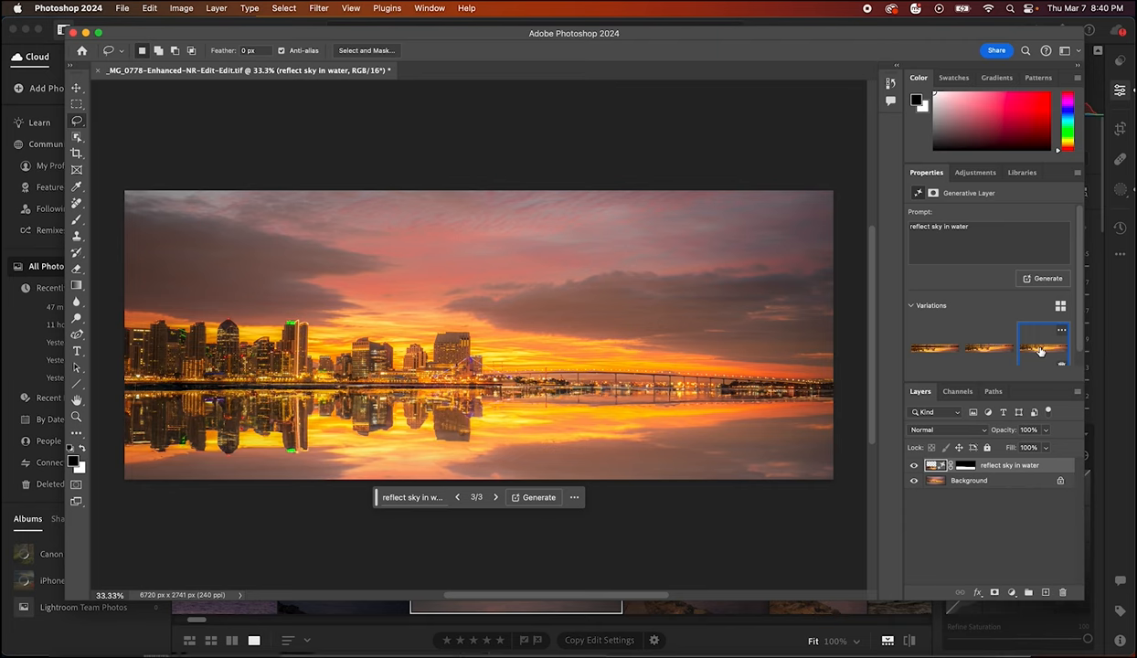
{"action": "left_click", "coordinate": [935, 346]}
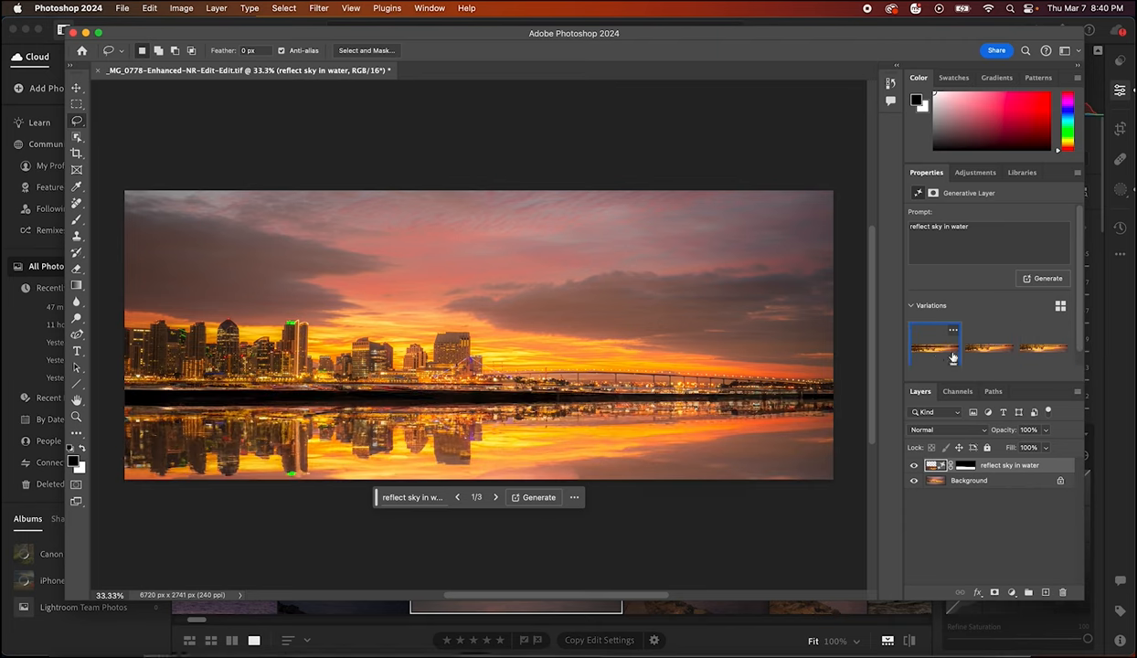
{"action": "left_click", "coordinate": [990, 348]}
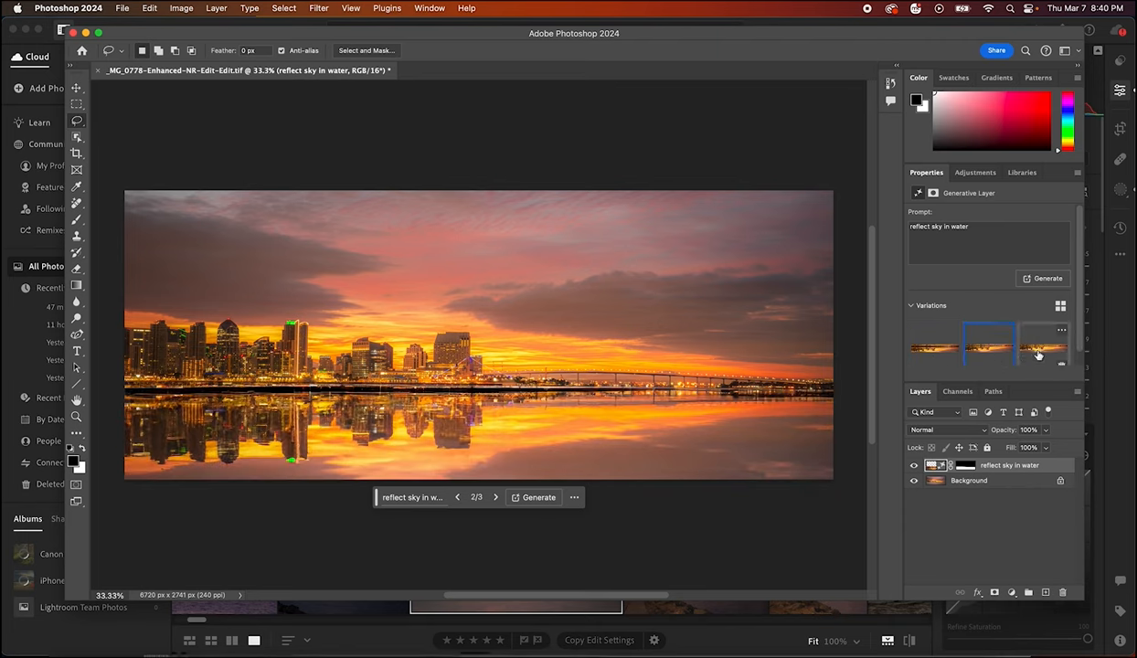
{"action": "left_click", "coordinate": [1043, 346]}
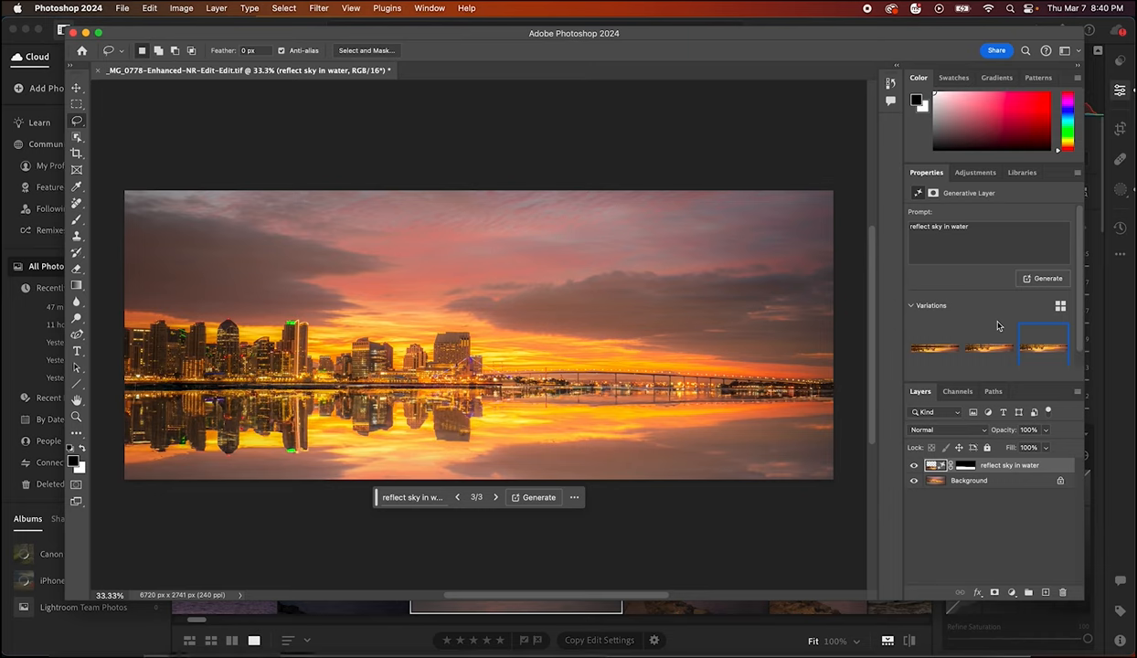
{"action": "mouse_move", "coordinate": [974, 510]}
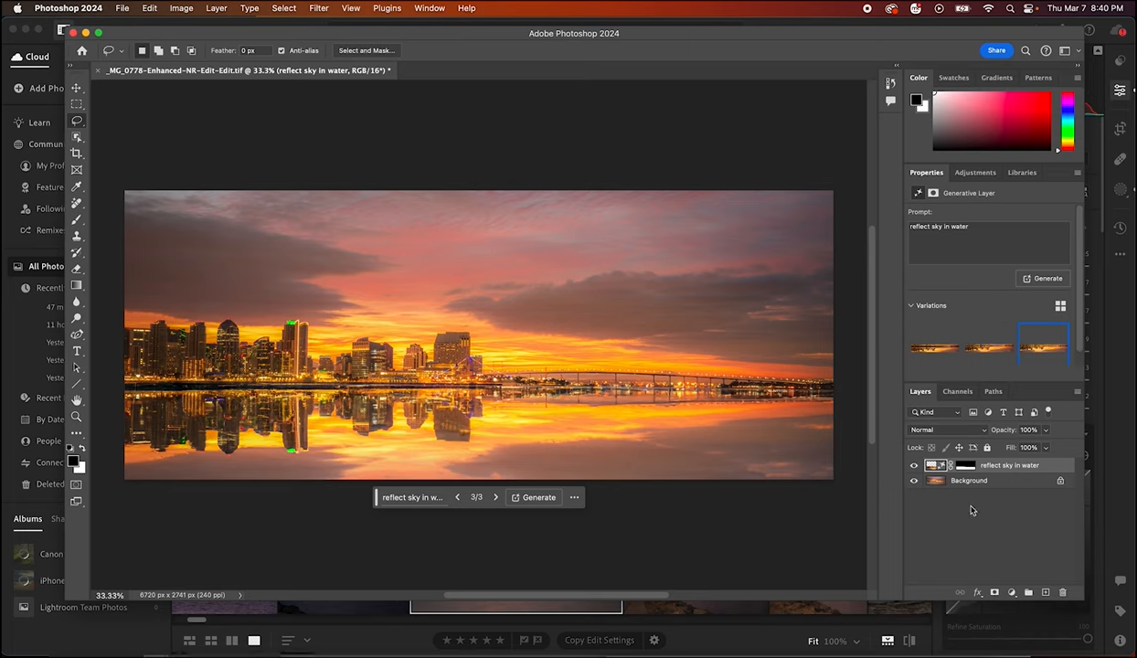
Select the Background layer and bring up its options menu to flatten the image.
{"action": "left_click", "coordinate": [969, 480]}
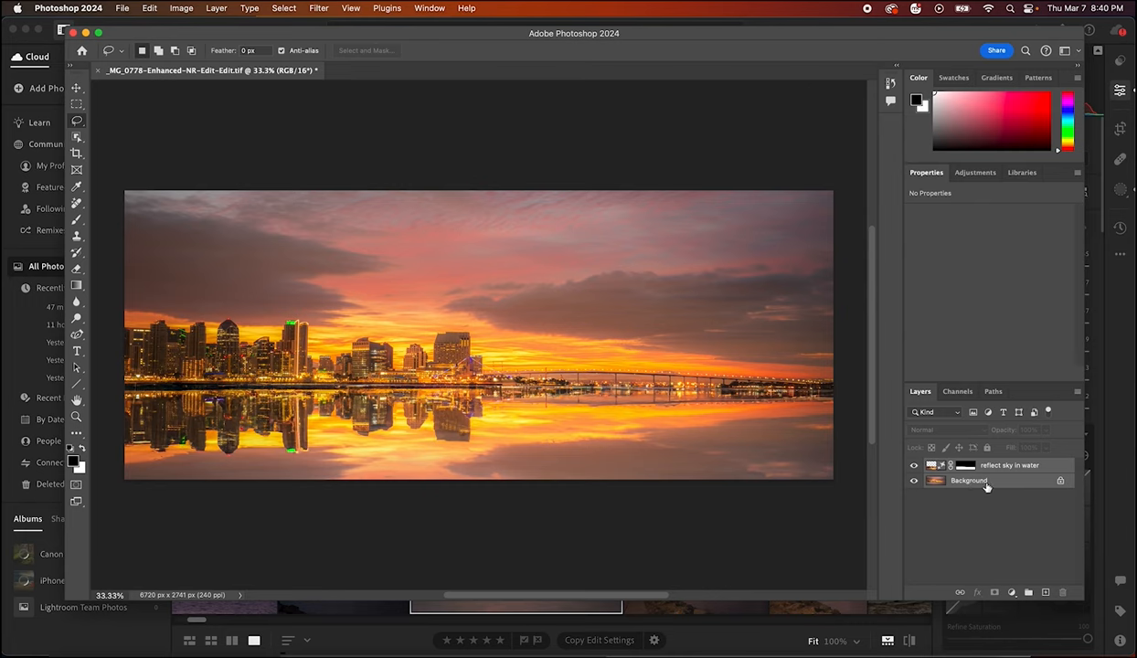
{"action": "right_click", "coordinate": [986, 480]}
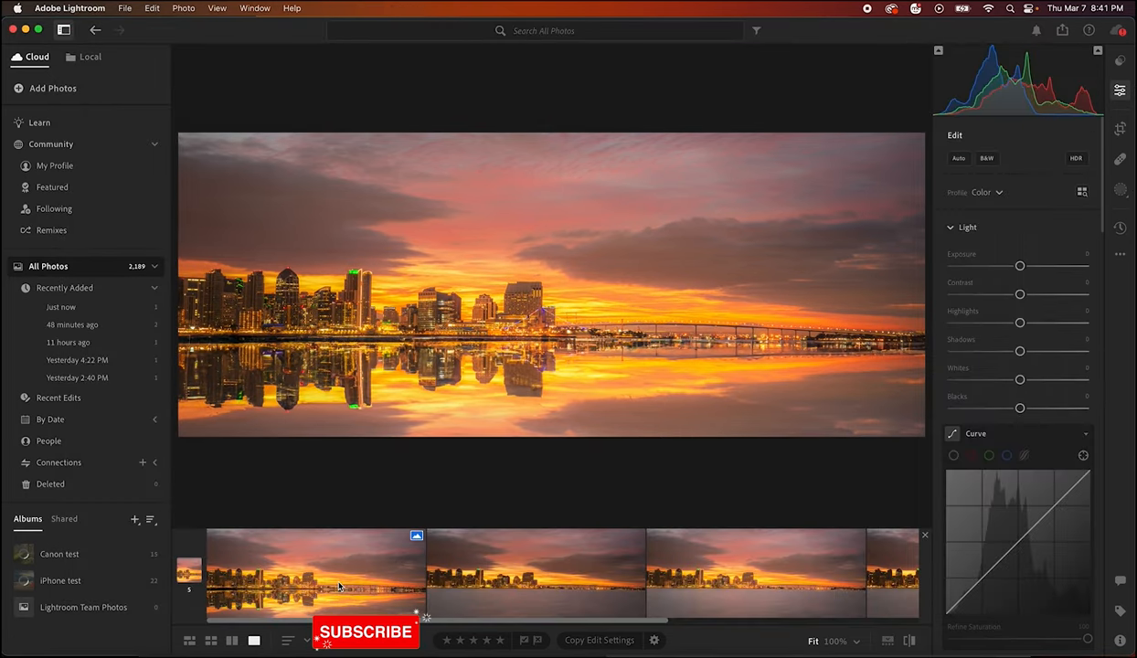
{"action": "mouse_move", "coordinate": [506, 592]}
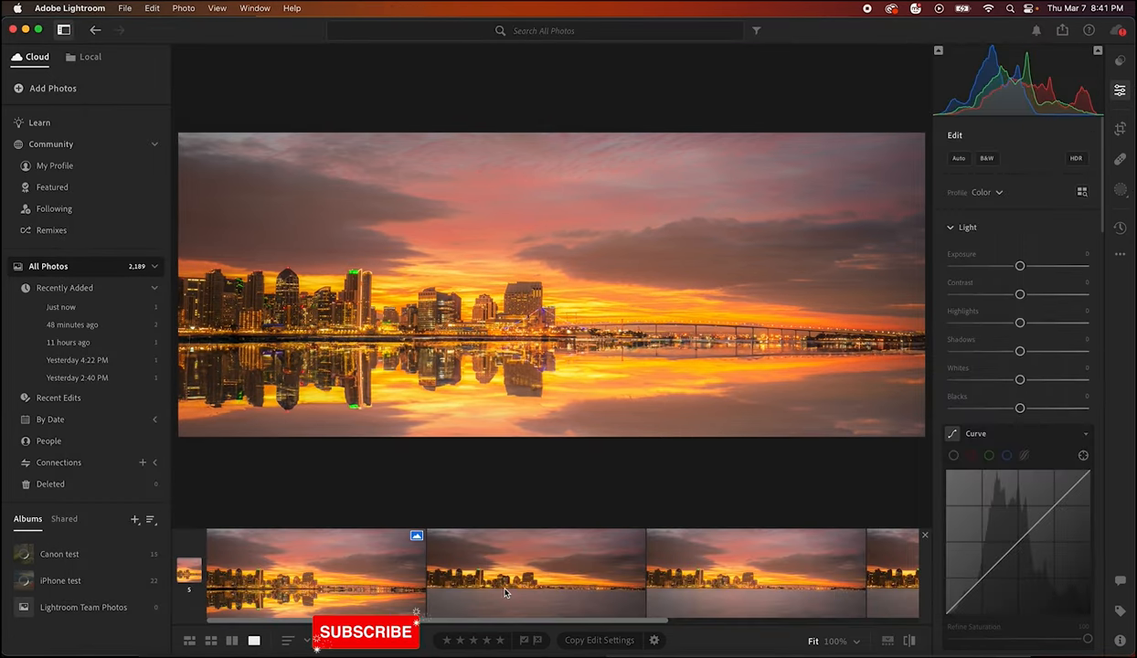
{"action": "left_click", "coordinate": [535, 574]}
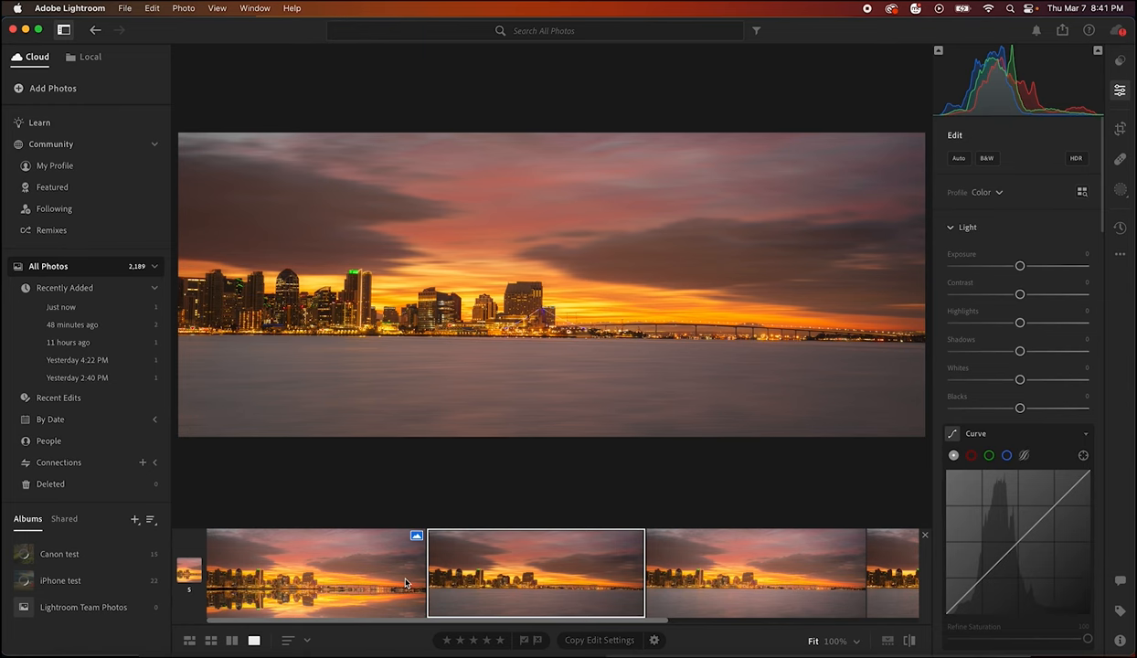
{"action": "left_click", "coordinate": [315, 575]}
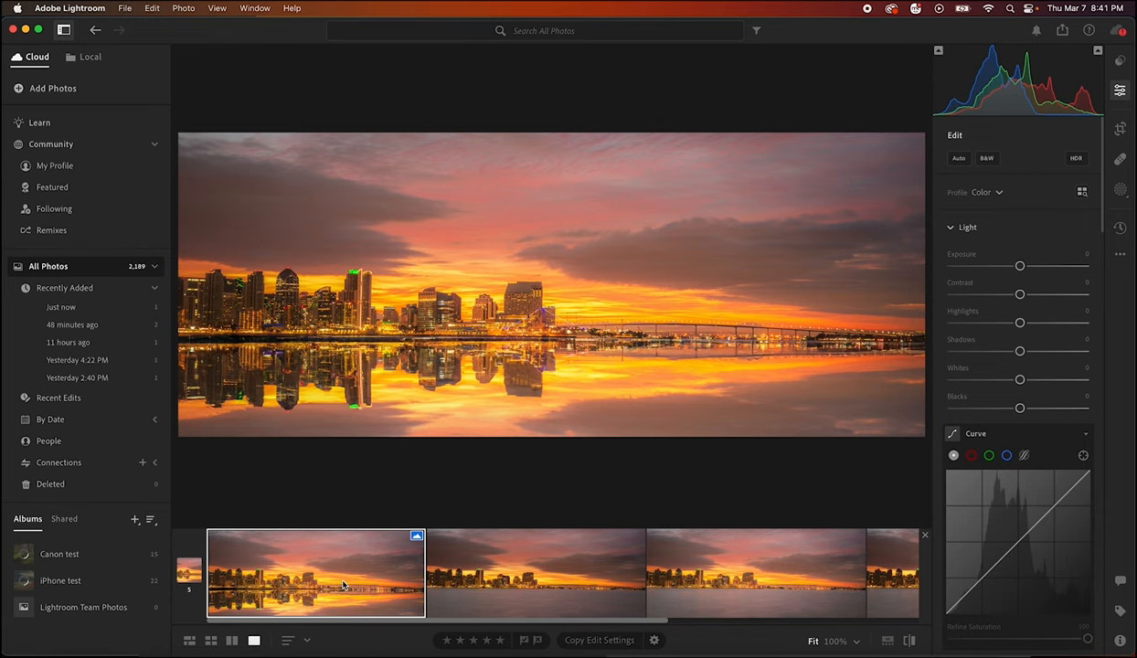
{"action": "mouse_move", "coordinate": [522, 478]}
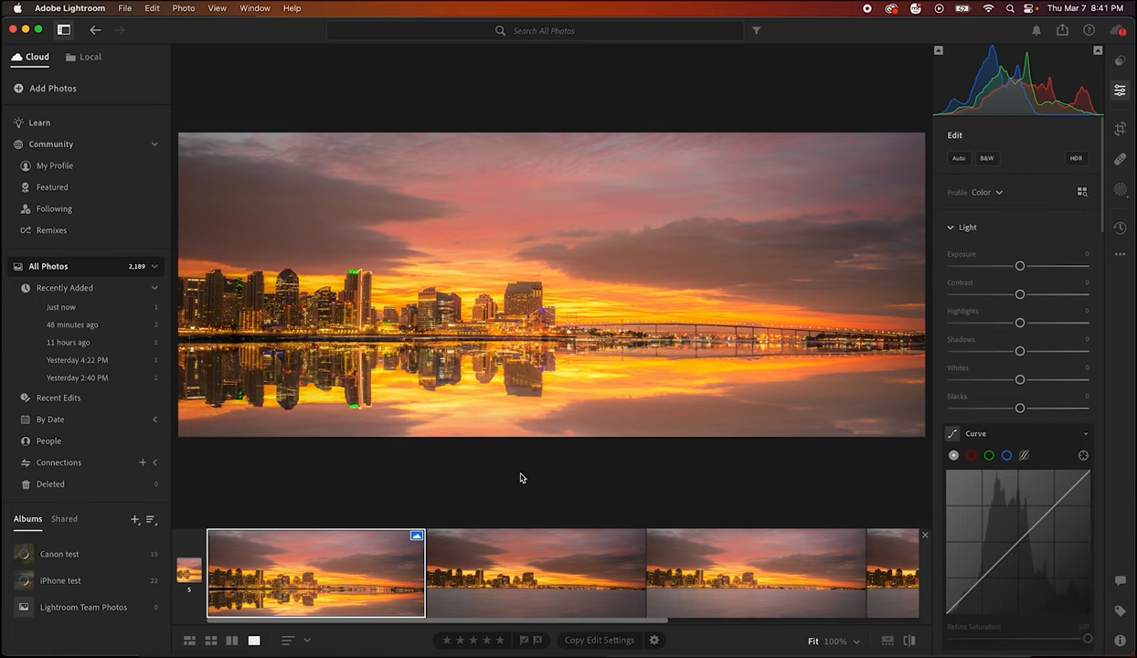
{"action": "mouse_move", "coordinate": [477, 399]}
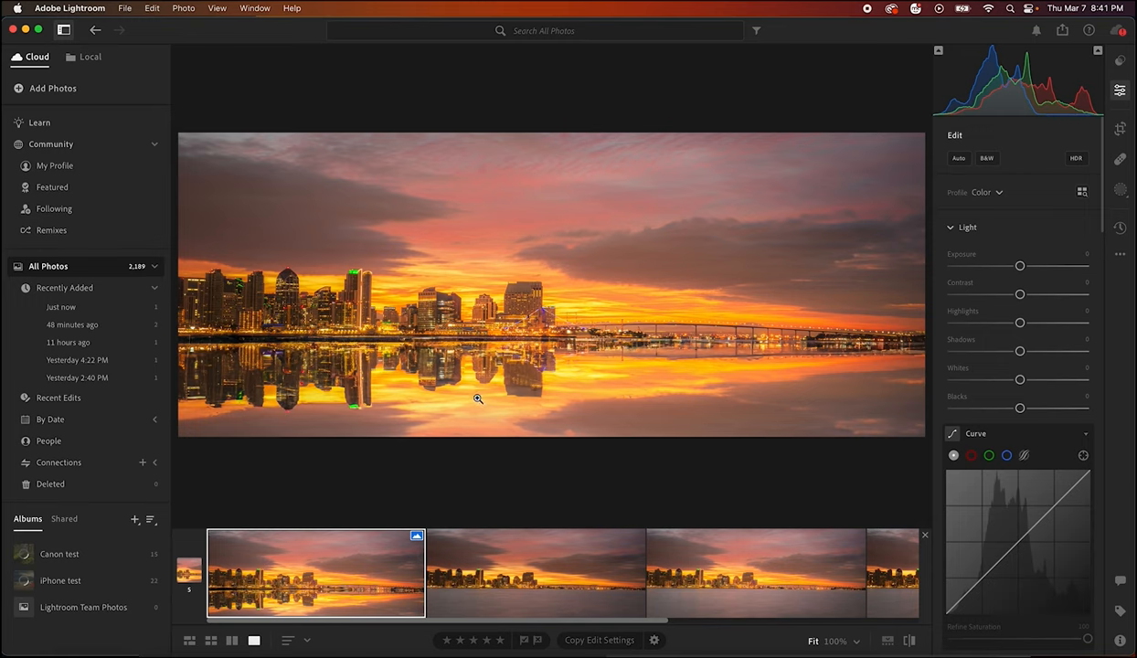